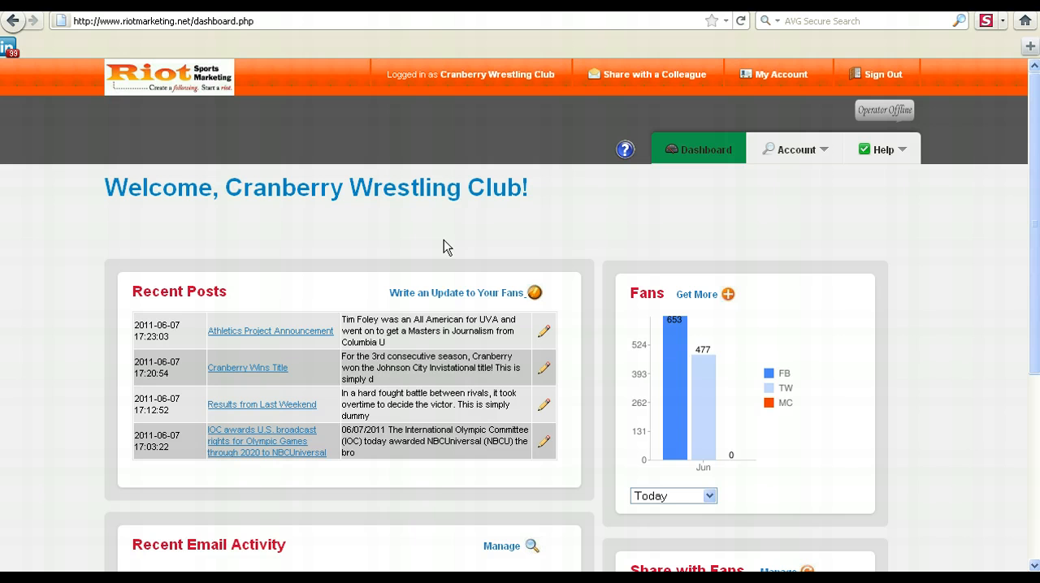
mouse_move(445, 295)
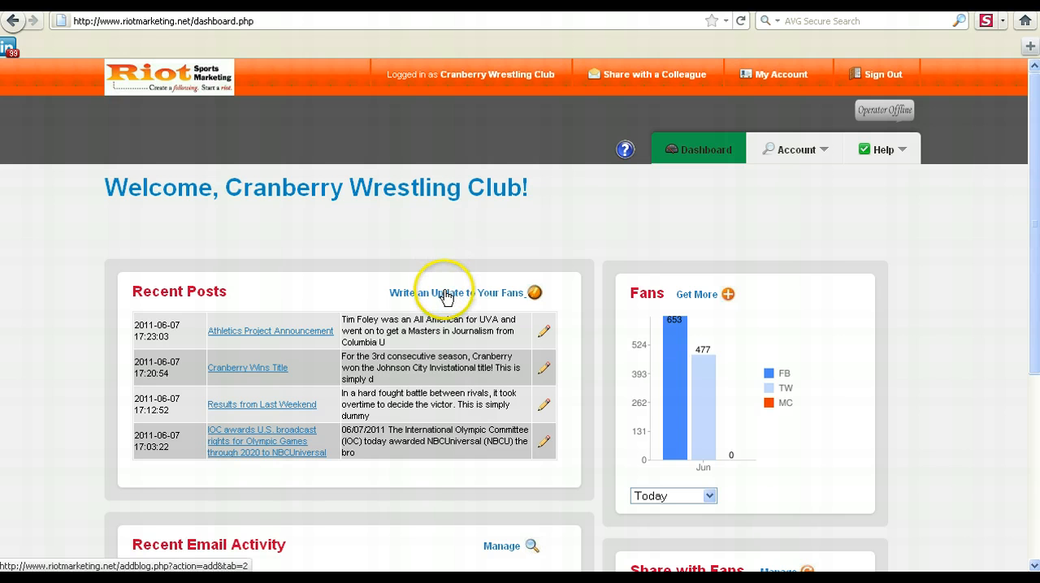
- Choose 'Write an Update to Your Fans' on the dashboard's Recent Posts panel
left_click(444, 293)
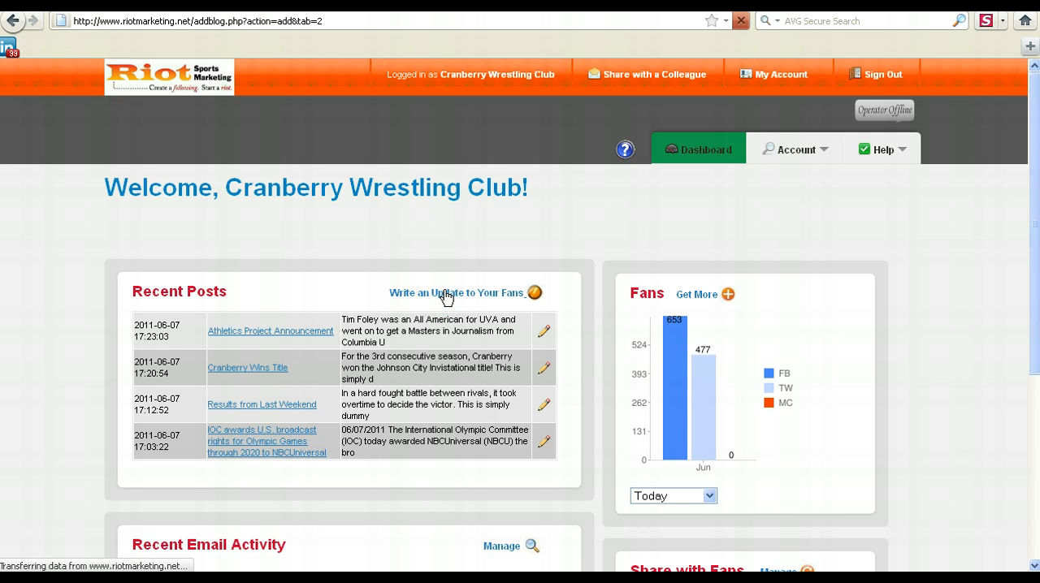
left_click(456, 293)
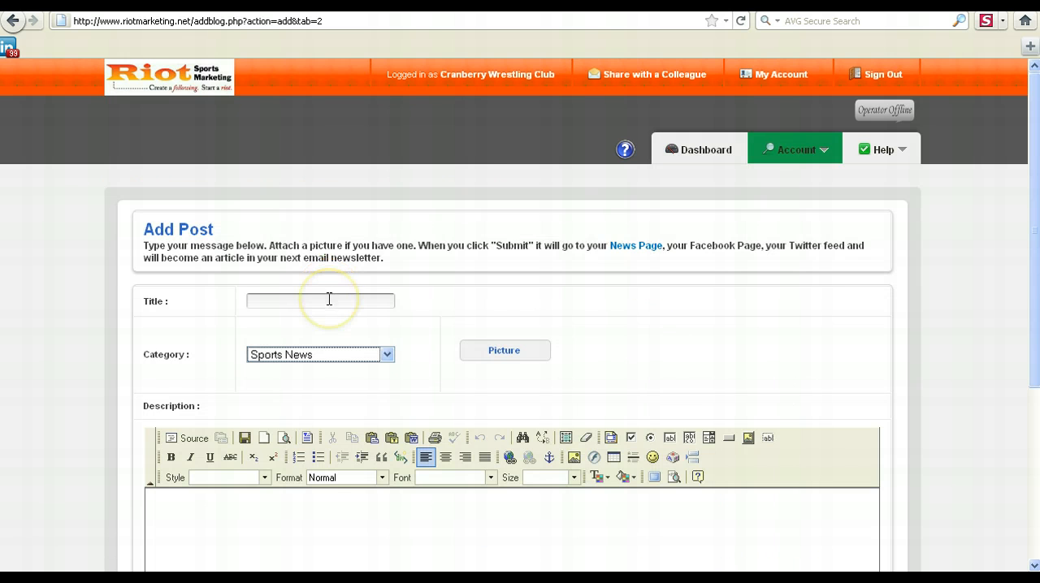
mouse_move(462, 348)
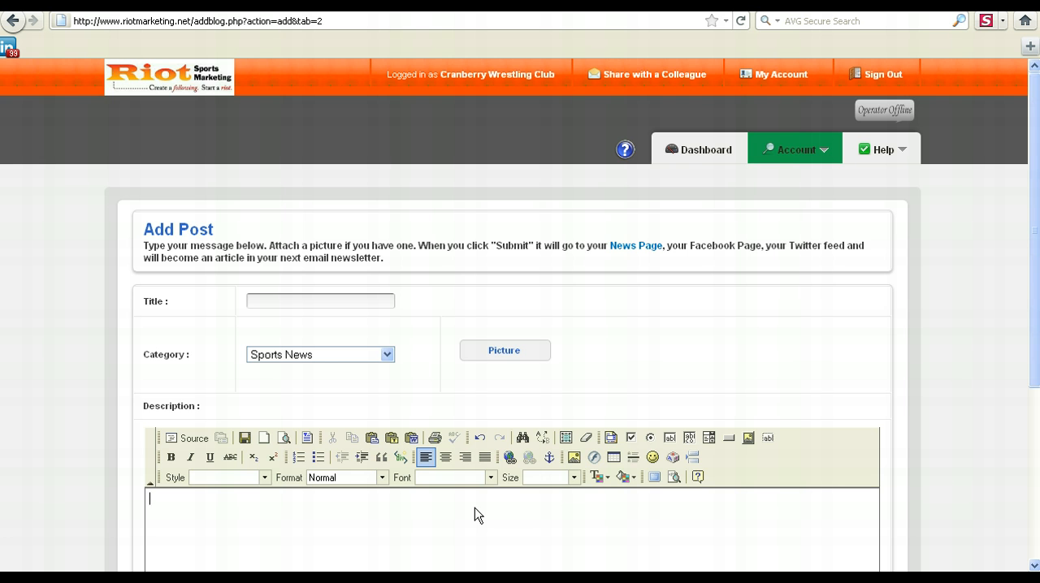
scroll("down", 3)
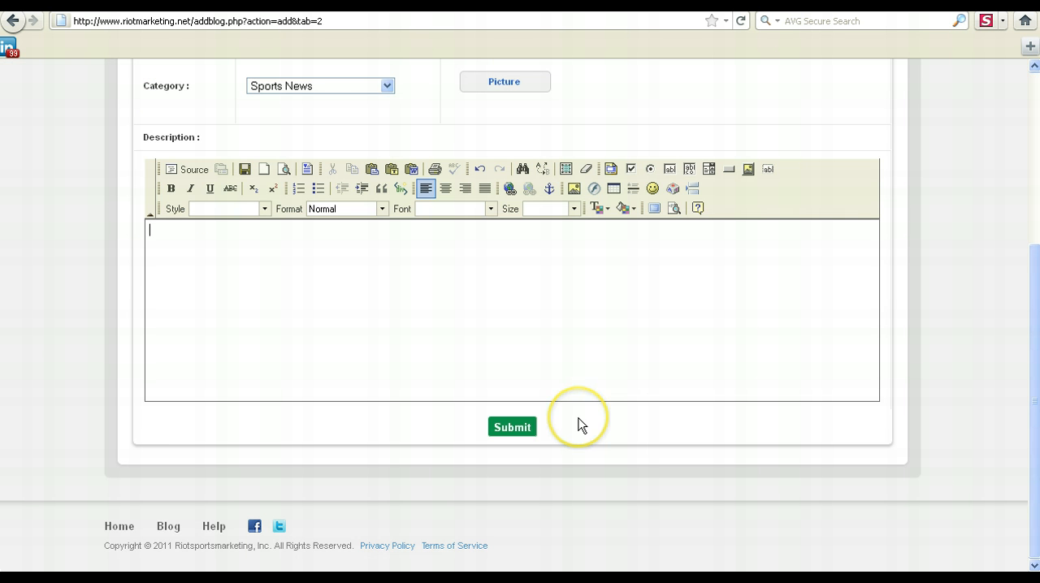
mouse_move(581, 423)
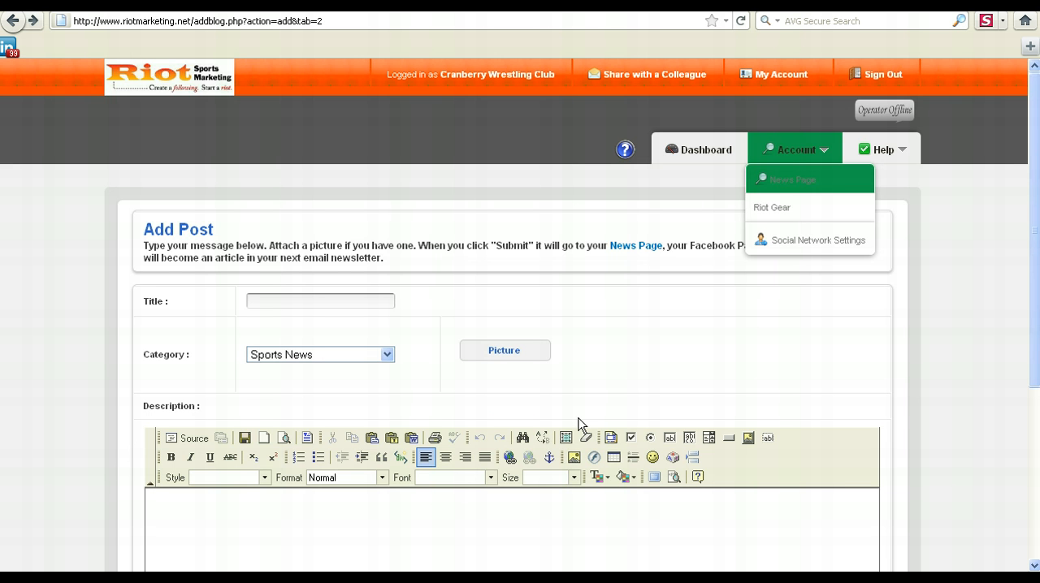
- Go to the Your Riot Gear page from the Account menu
left_click(771, 207)
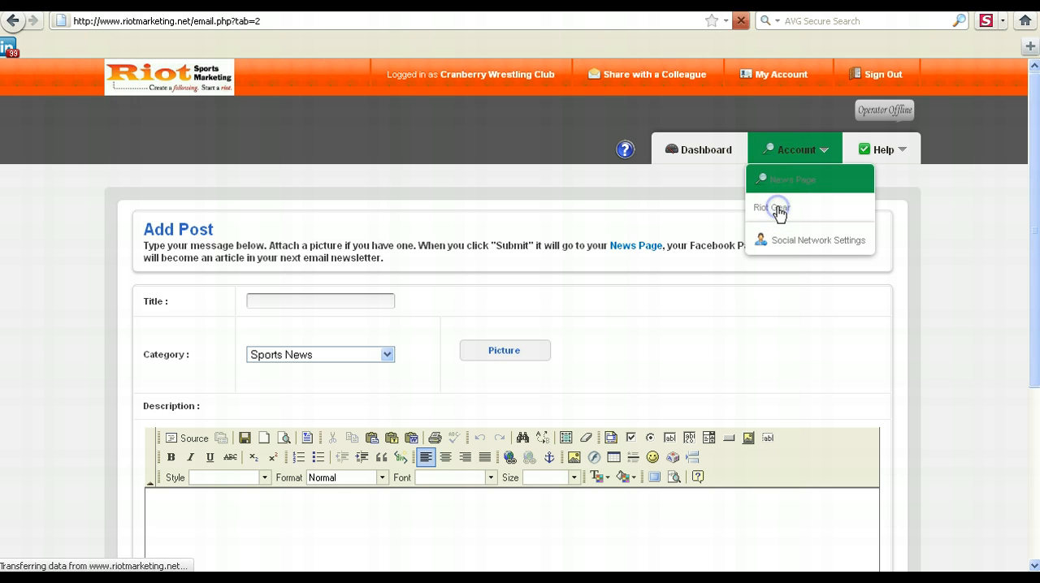
left_click(775, 209)
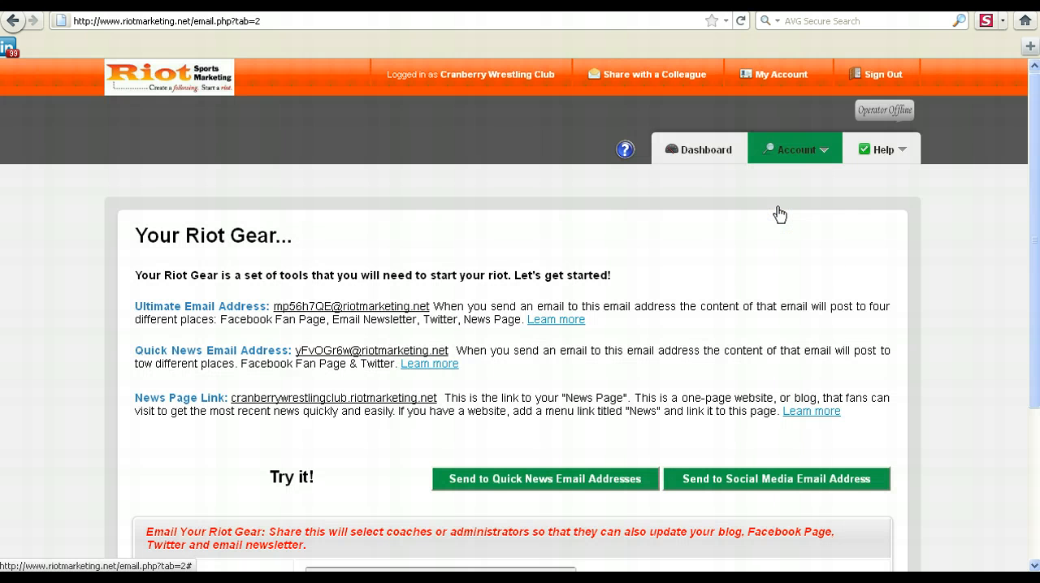
mouse_move(277, 316)
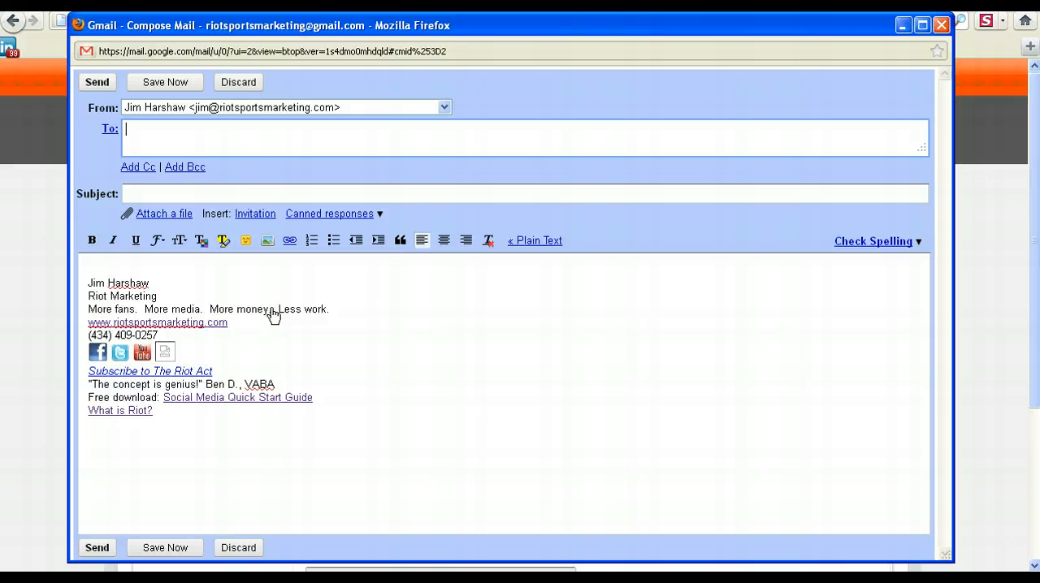
- Strip the signature from the email to the Ultimate Email Address and send it
left_click(239, 193)
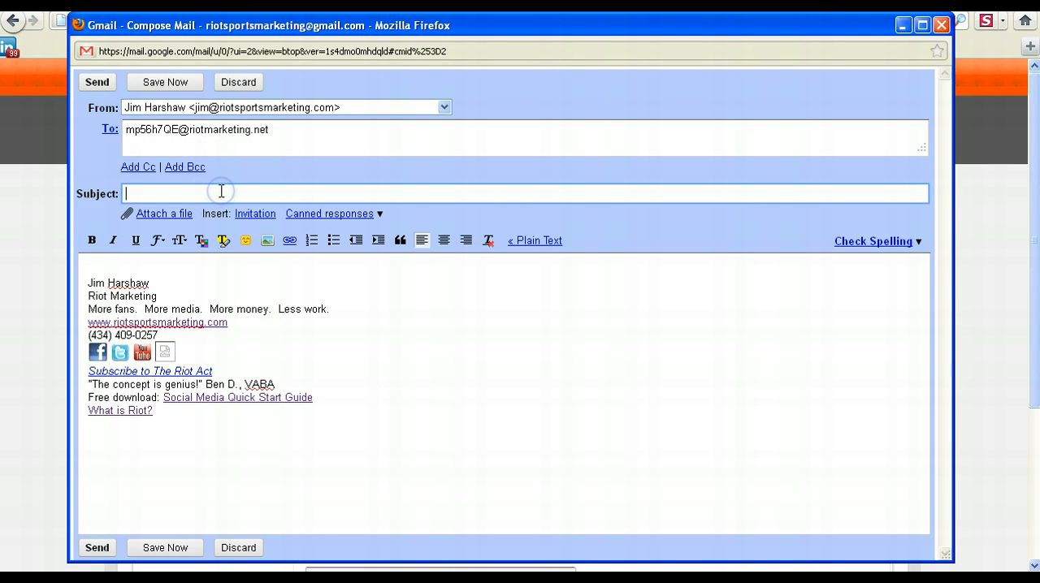
mouse_move(126, 275)
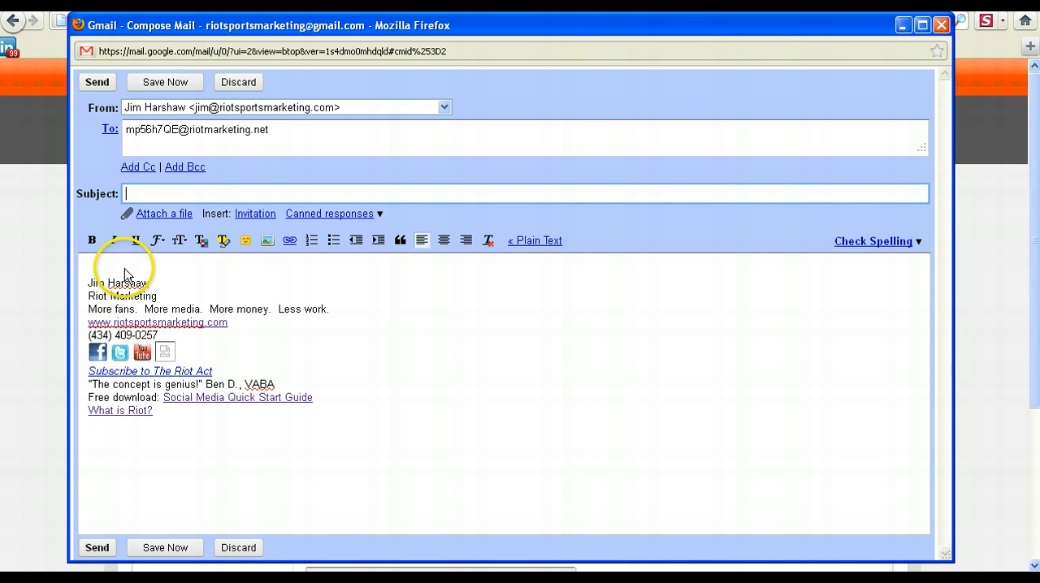
left_click_drag(88, 283, 207, 370)
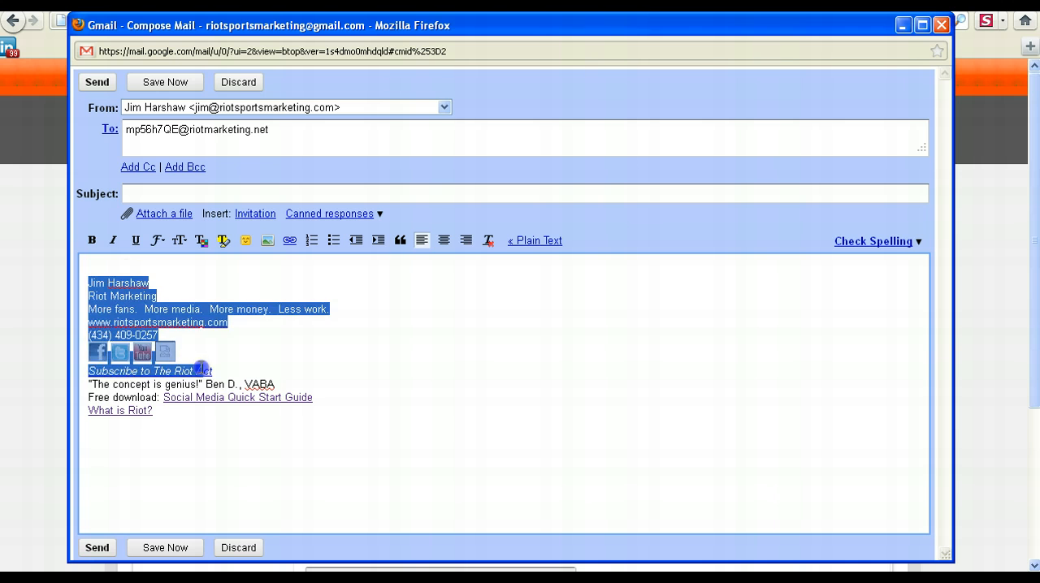
key("Delete")
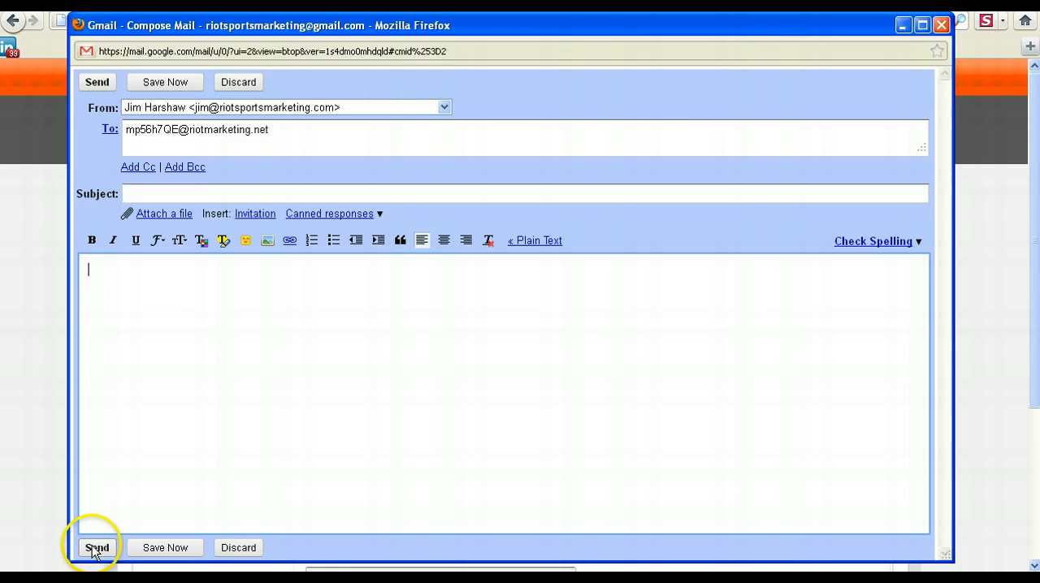
left_click(97, 546)
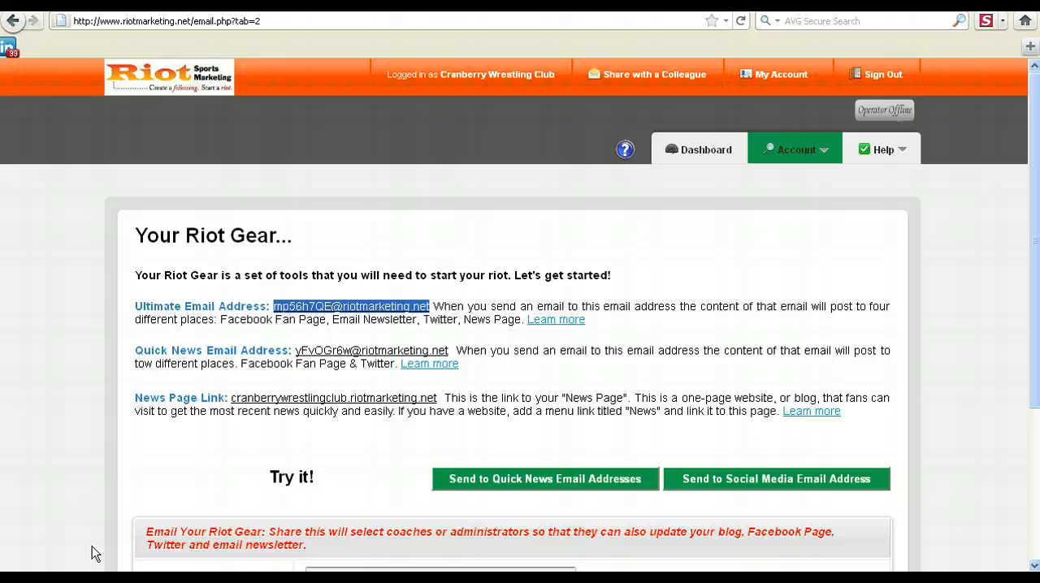
mouse_move(677, 260)
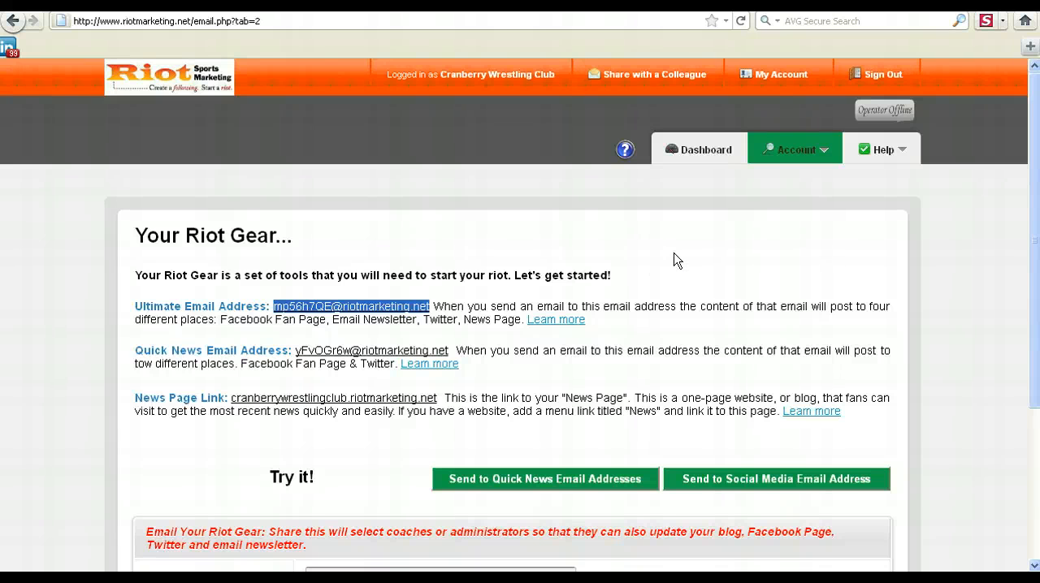